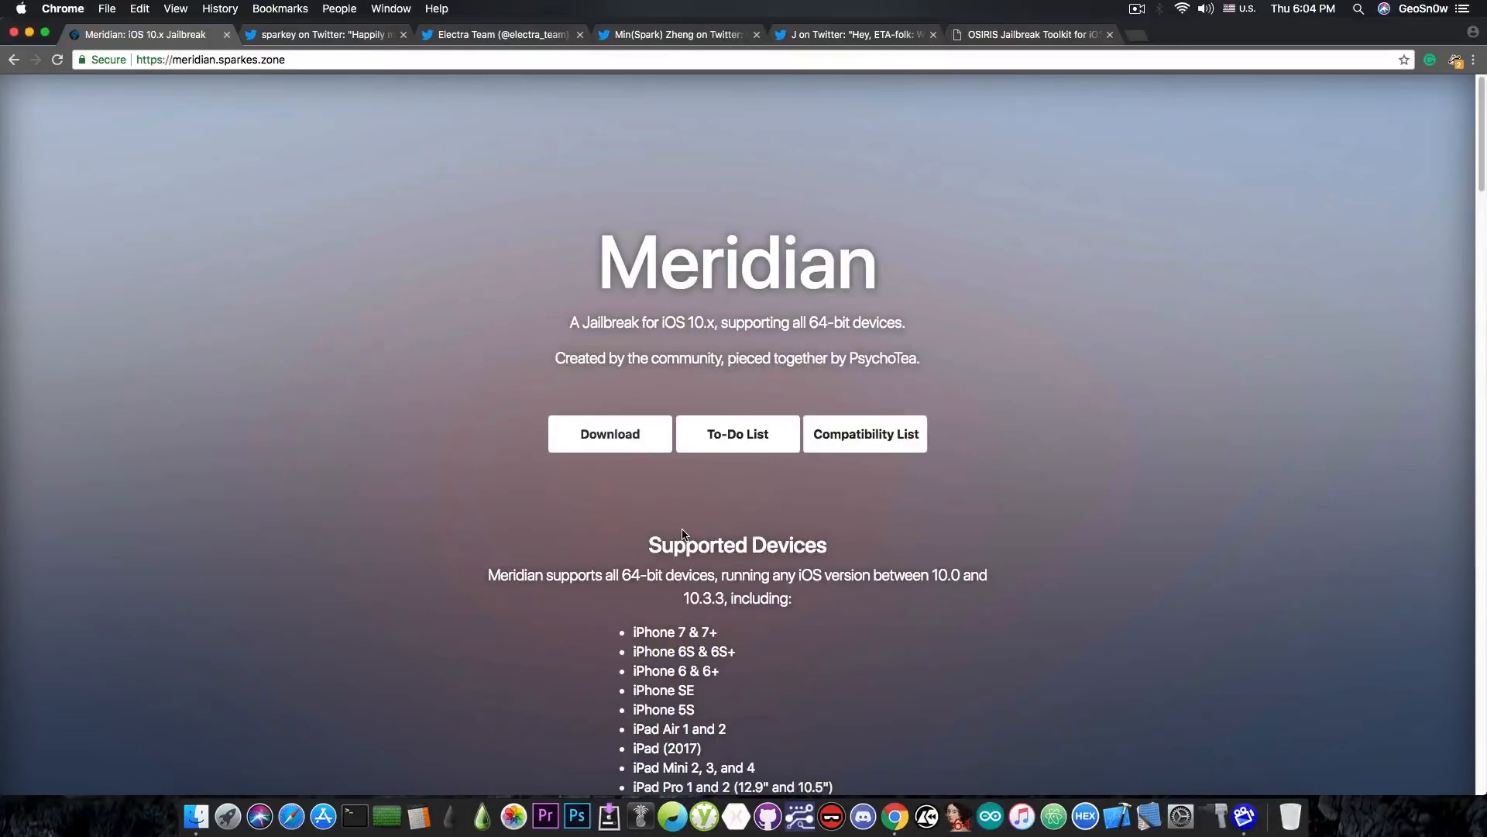
{"action": "mouse_move", "coordinate": [421, 291]}
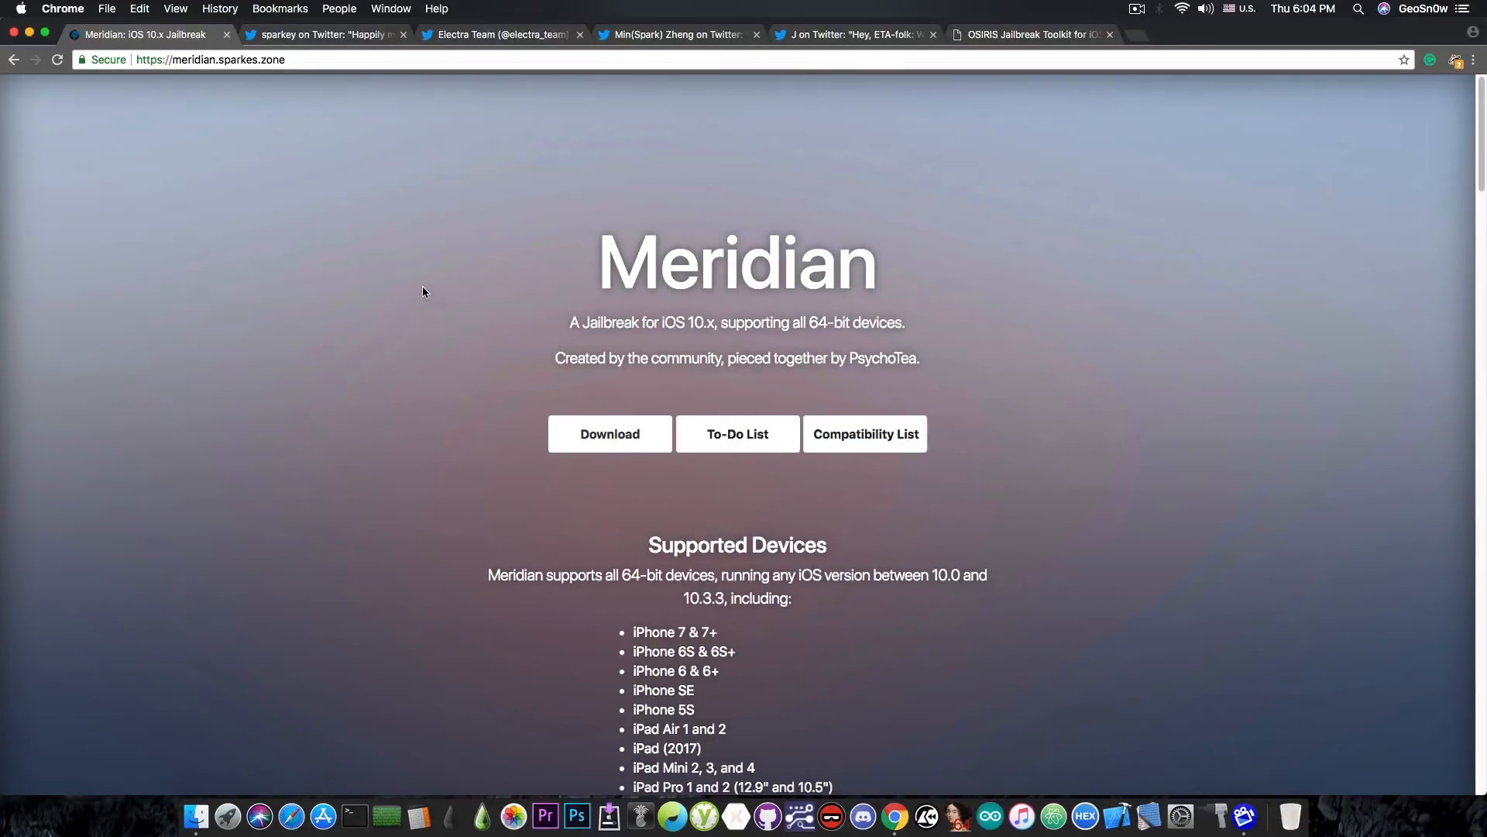
{"action": "mouse_move", "coordinate": [419, 260]}
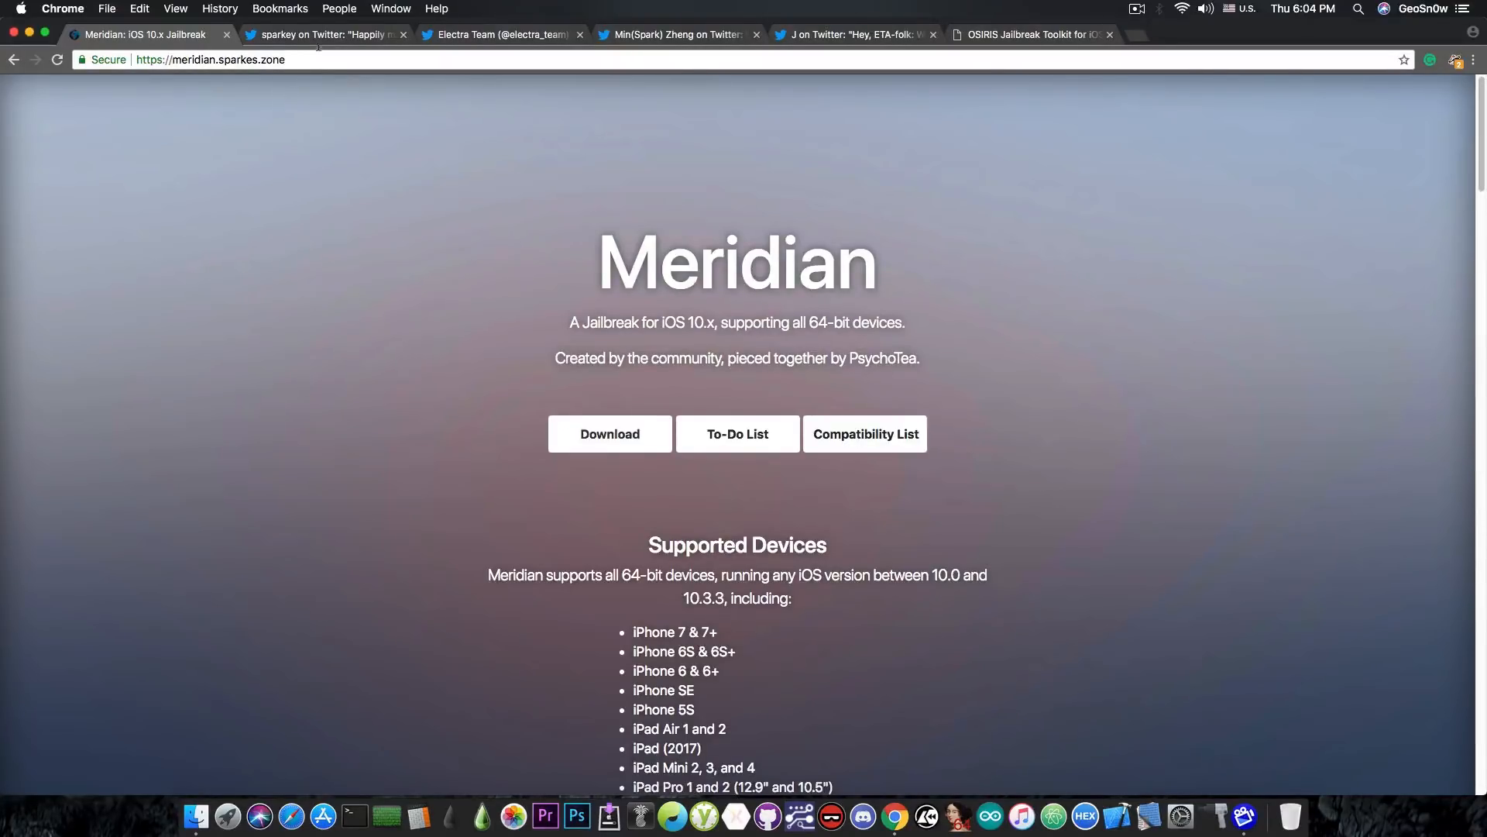
Switch from the Meridian page to sparkey's WebKit RCE Safari-to-kernel exploit chain tweet
{"action": "left_click", "coordinate": [327, 34]}
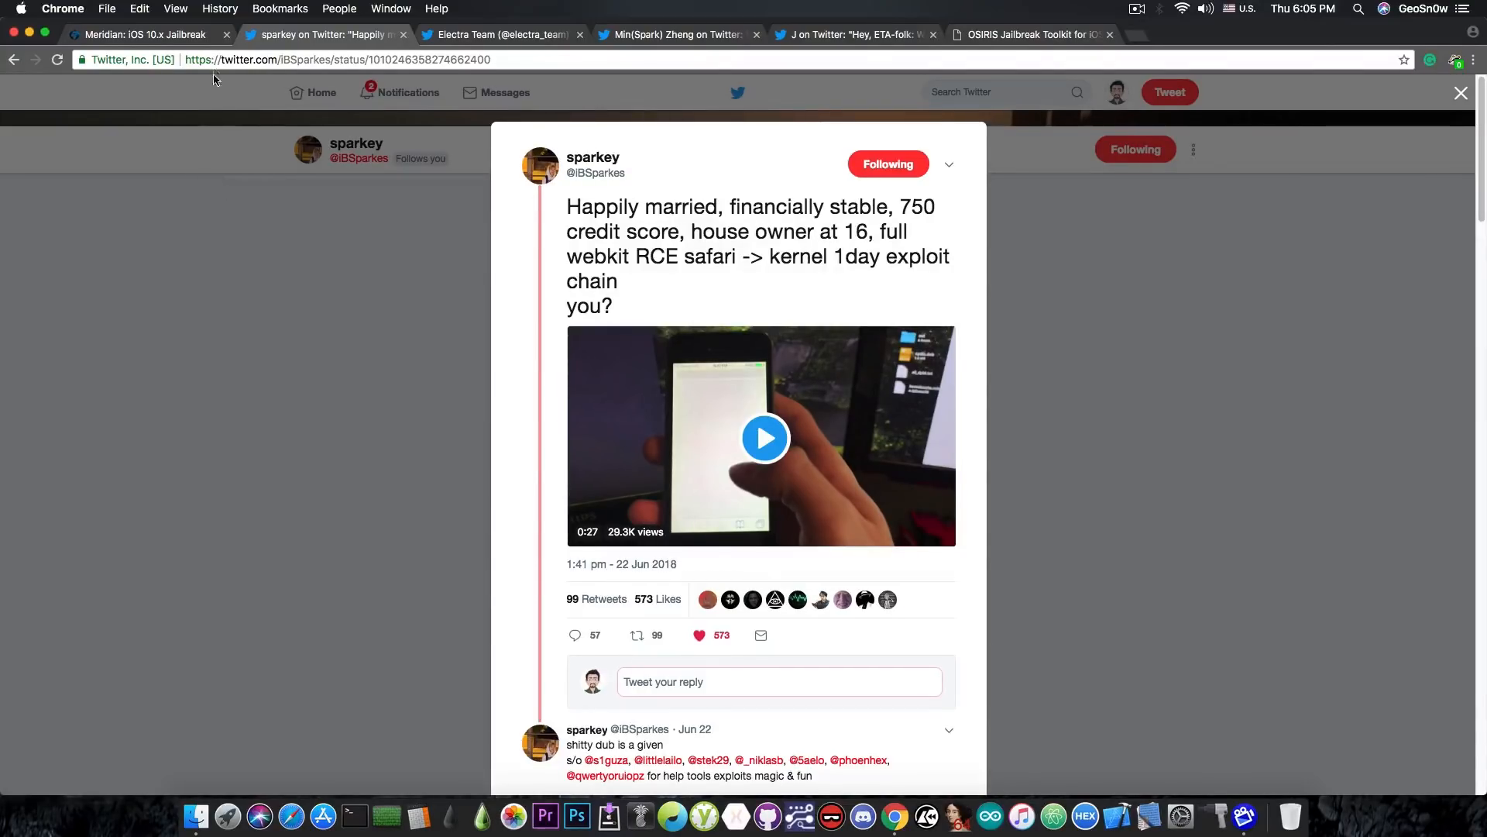
Flip between the Meridian iOS 10.x jailbreak page and sparkey's tweet, ending on Meridian
{"action": "left_click", "coordinate": [143, 34]}
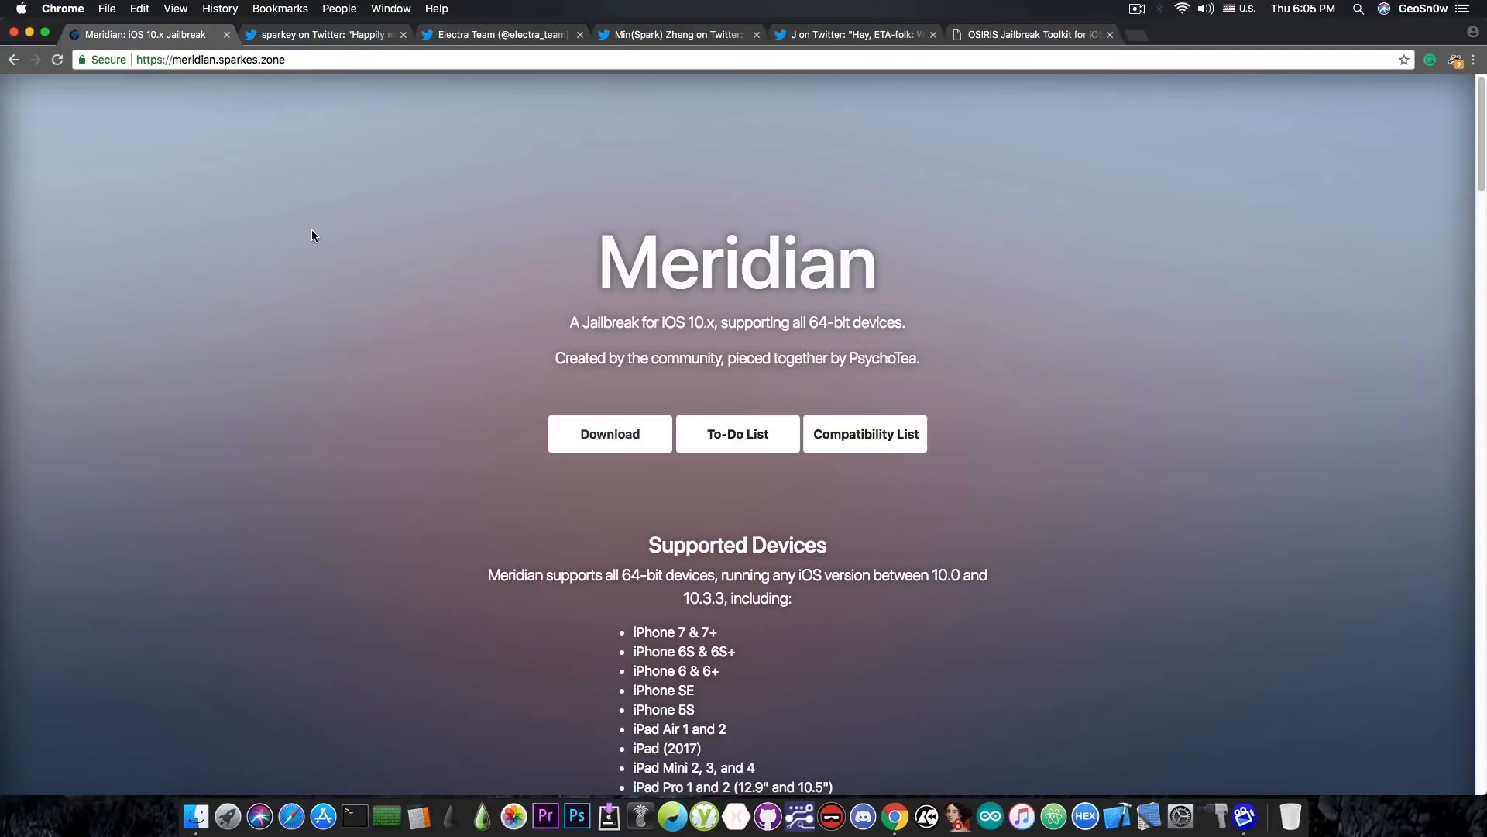
{"action": "mouse_move", "coordinate": [439, 9]}
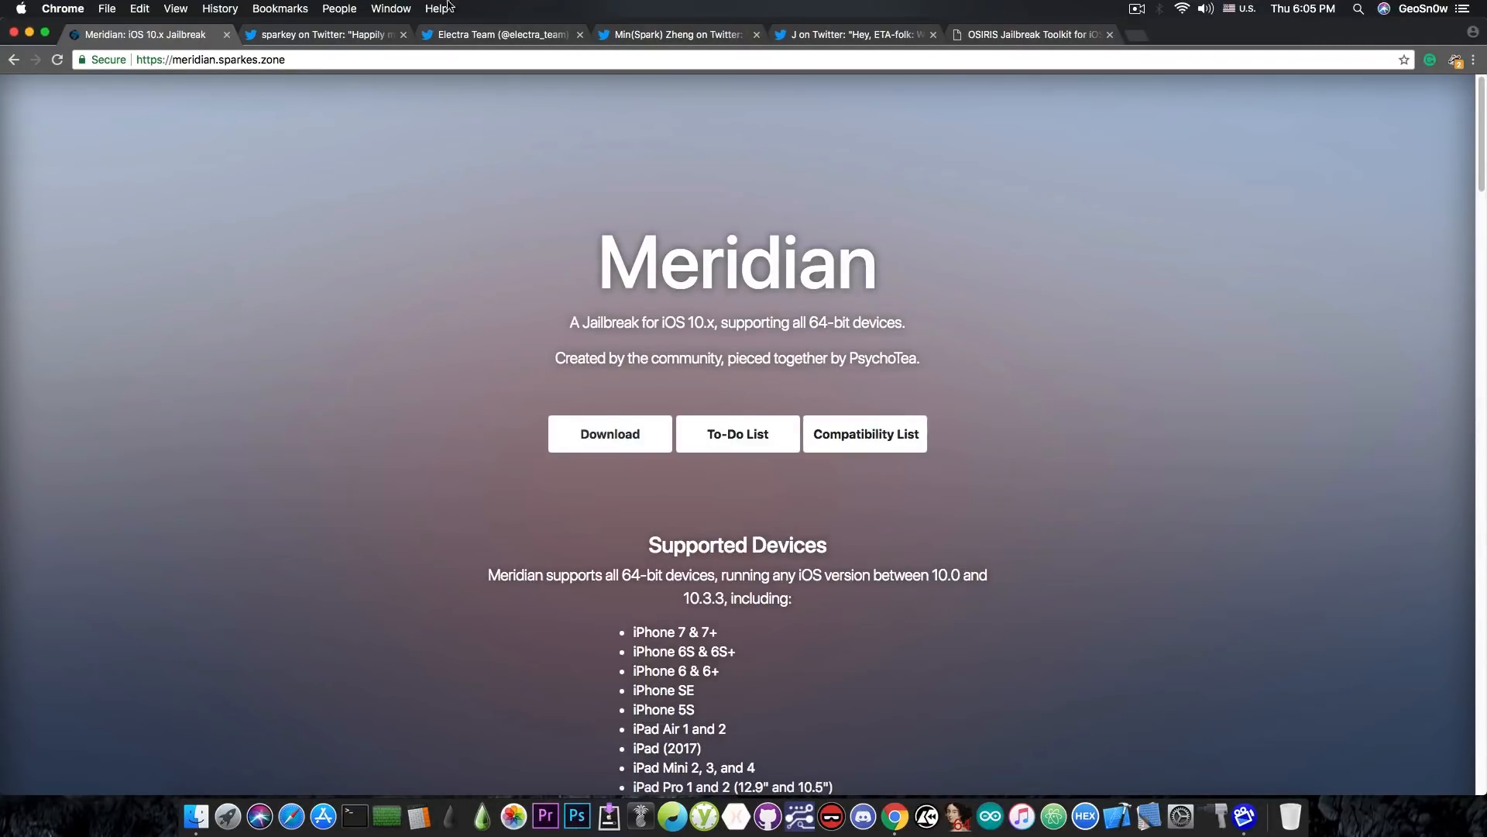
{"action": "left_click", "coordinate": [322, 34]}
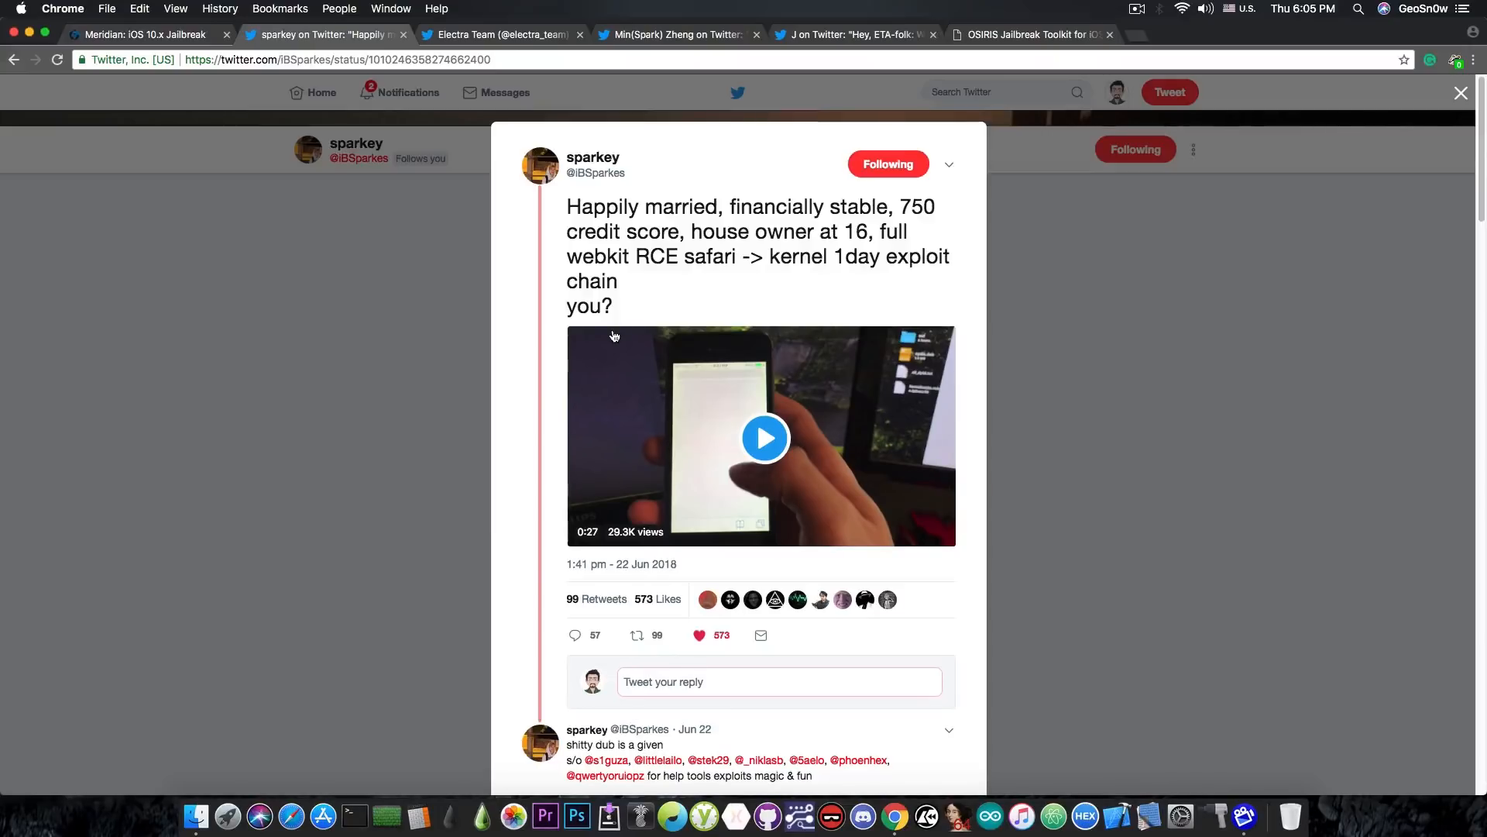
{"action": "mouse_move", "coordinate": [265, 78]}
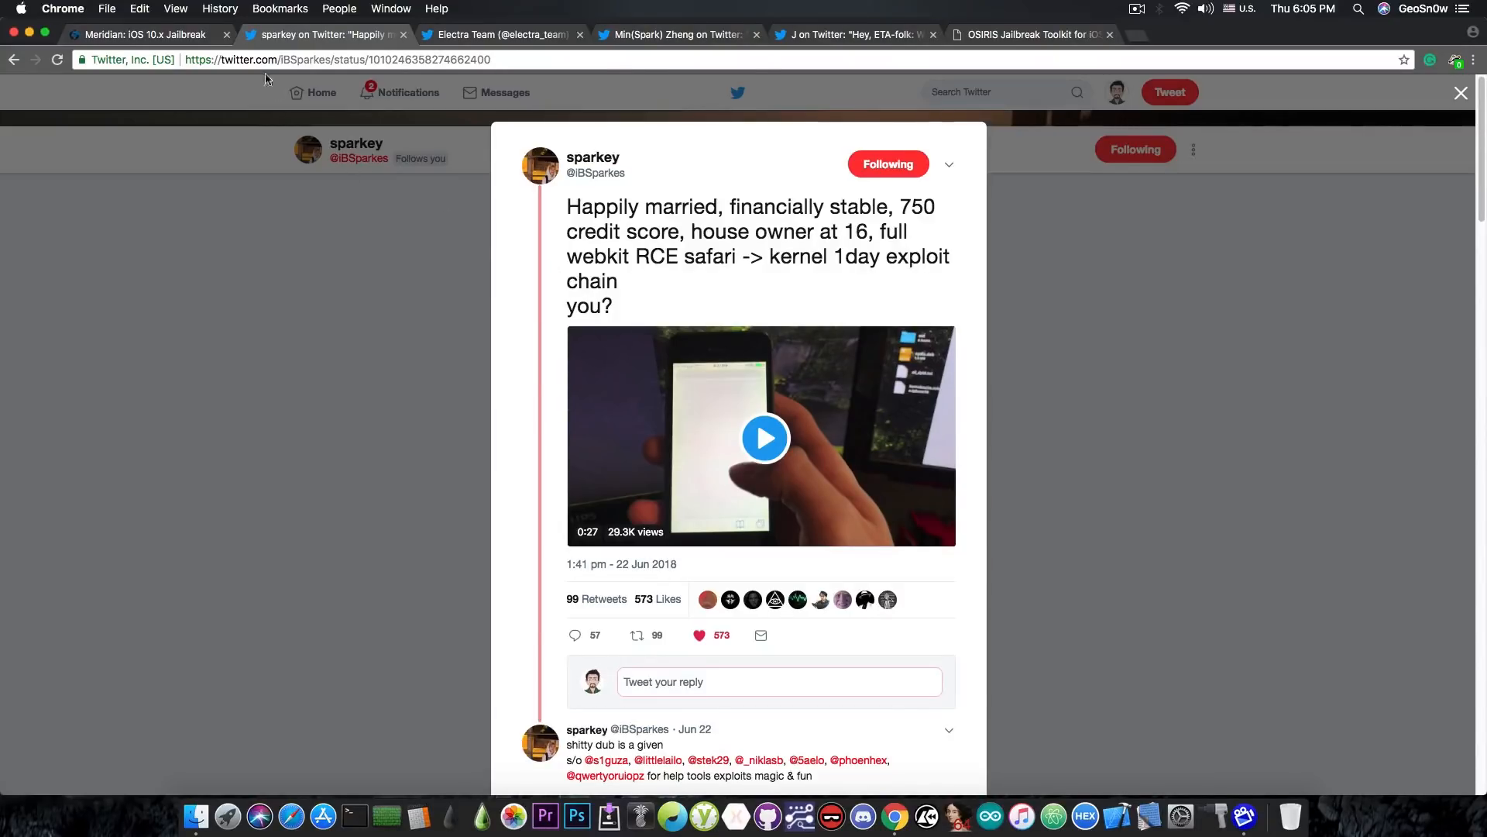
{"action": "left_click", "coordinate": [143, 34]}
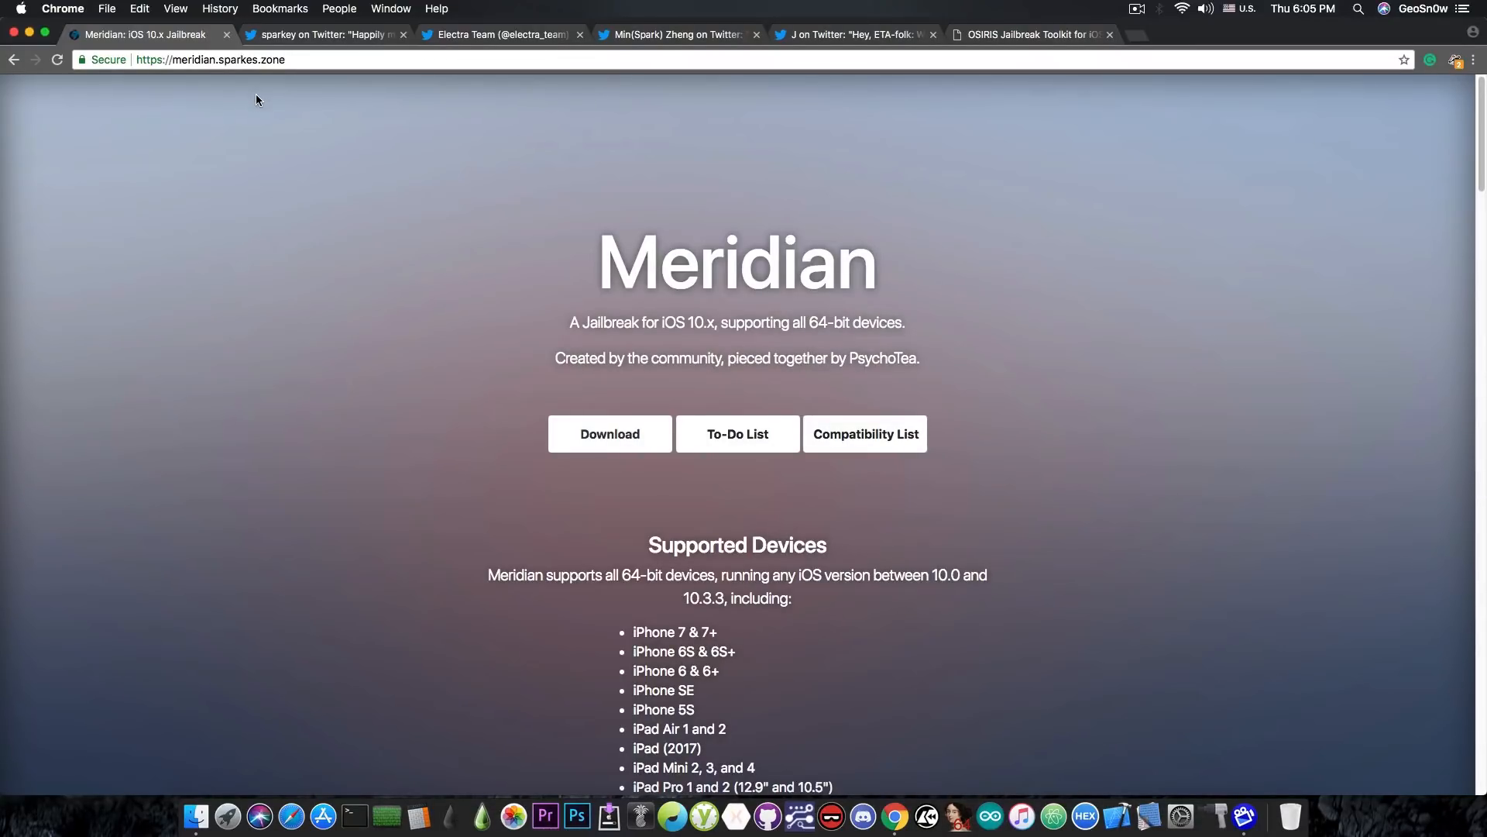
{"action": "mouse_move", "coordinate": [233, 27]}
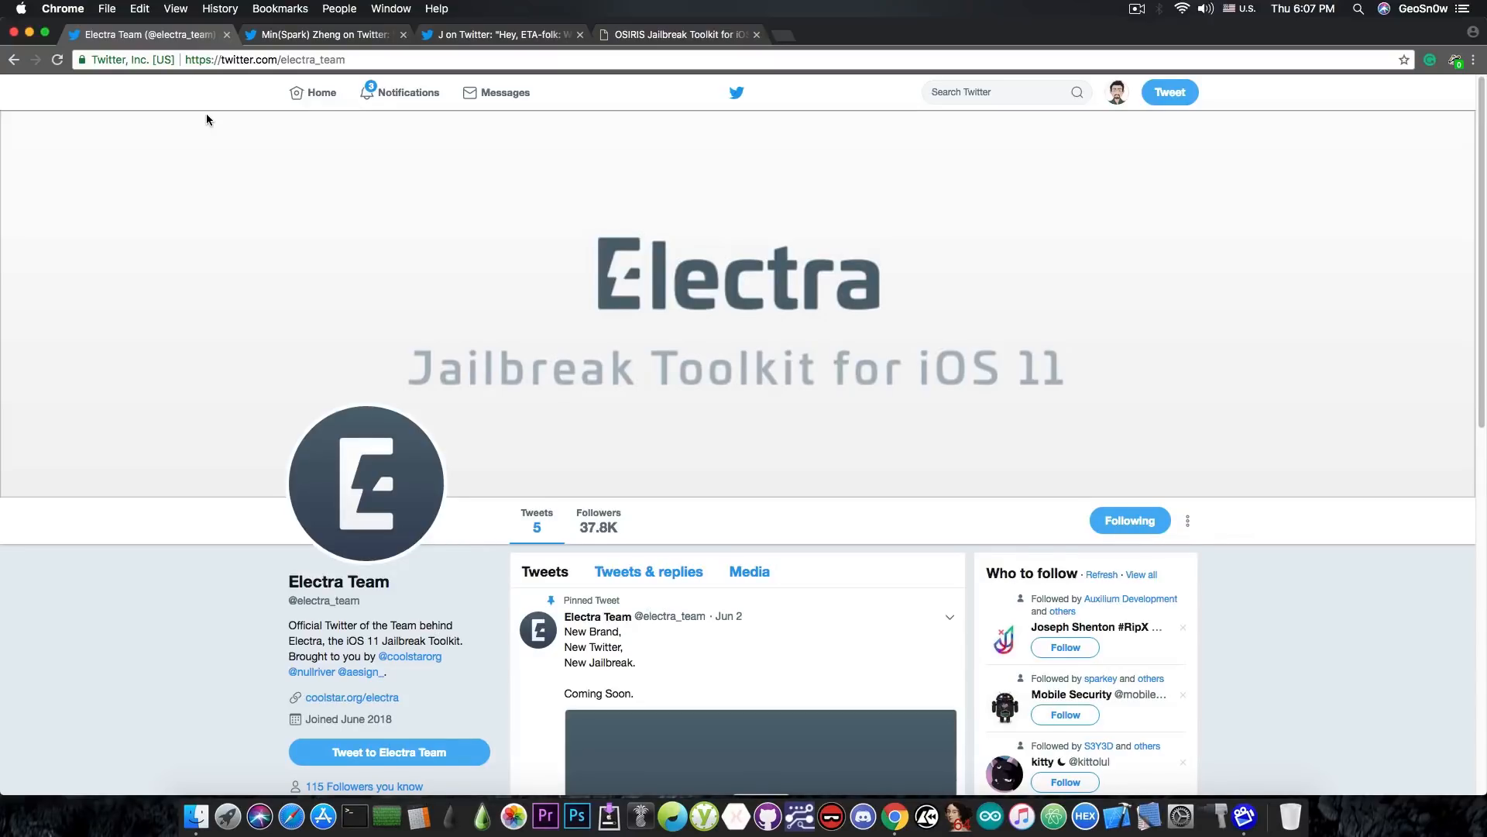
{"action": "mouse_move", "coordinate": [113, 234]}
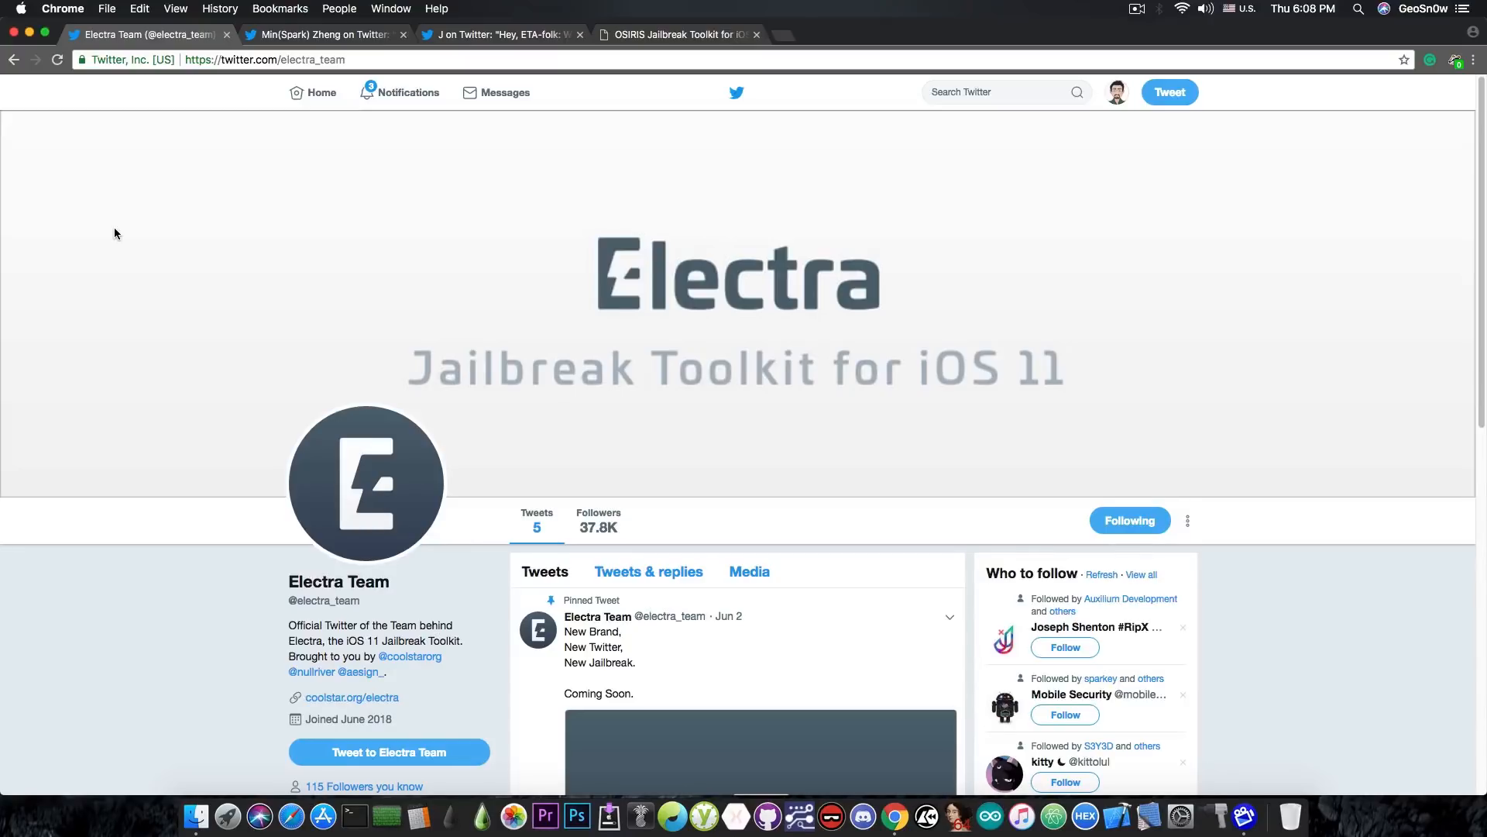
{"action": "mouse_move", "coordinate": [321, 19]}
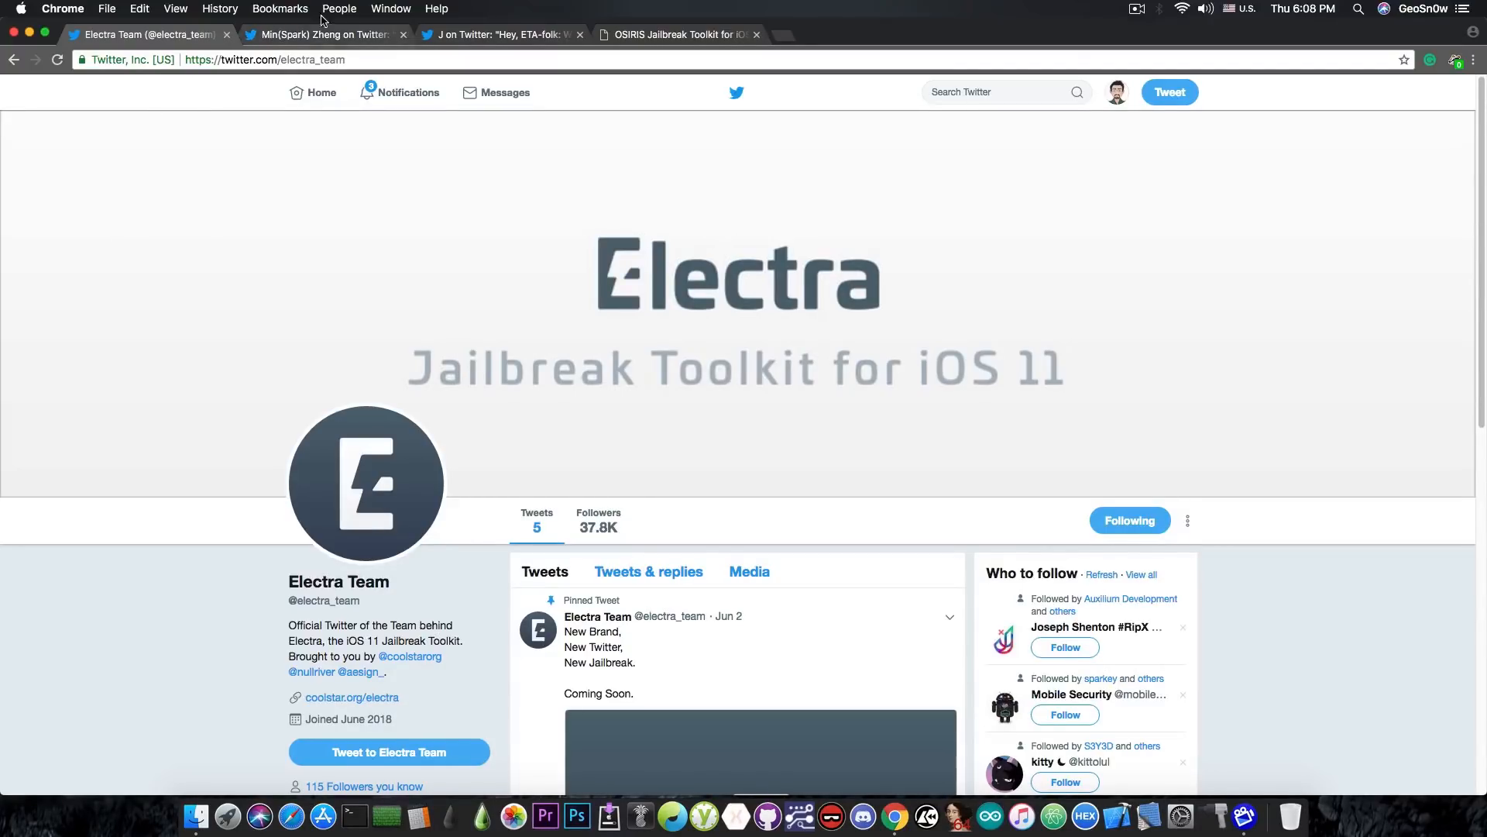
Switch to J's tweet asking ETA-folk about rushed versus rigorously tested rootfs remount code
{"action": "left_click", "coordinate": [321, 34]}
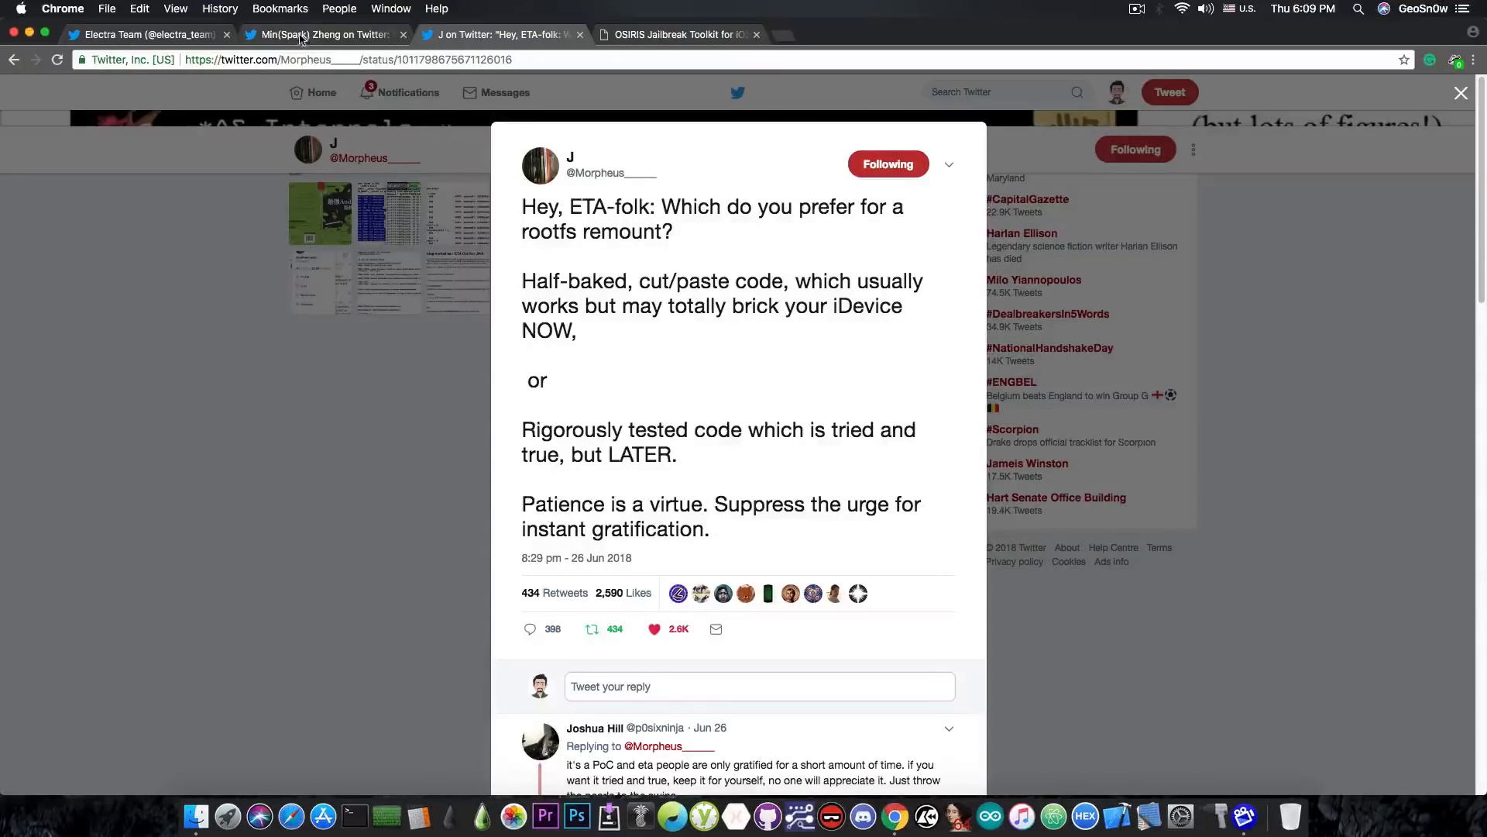
{"action": "left_click", "coordinate": [323, 34]}
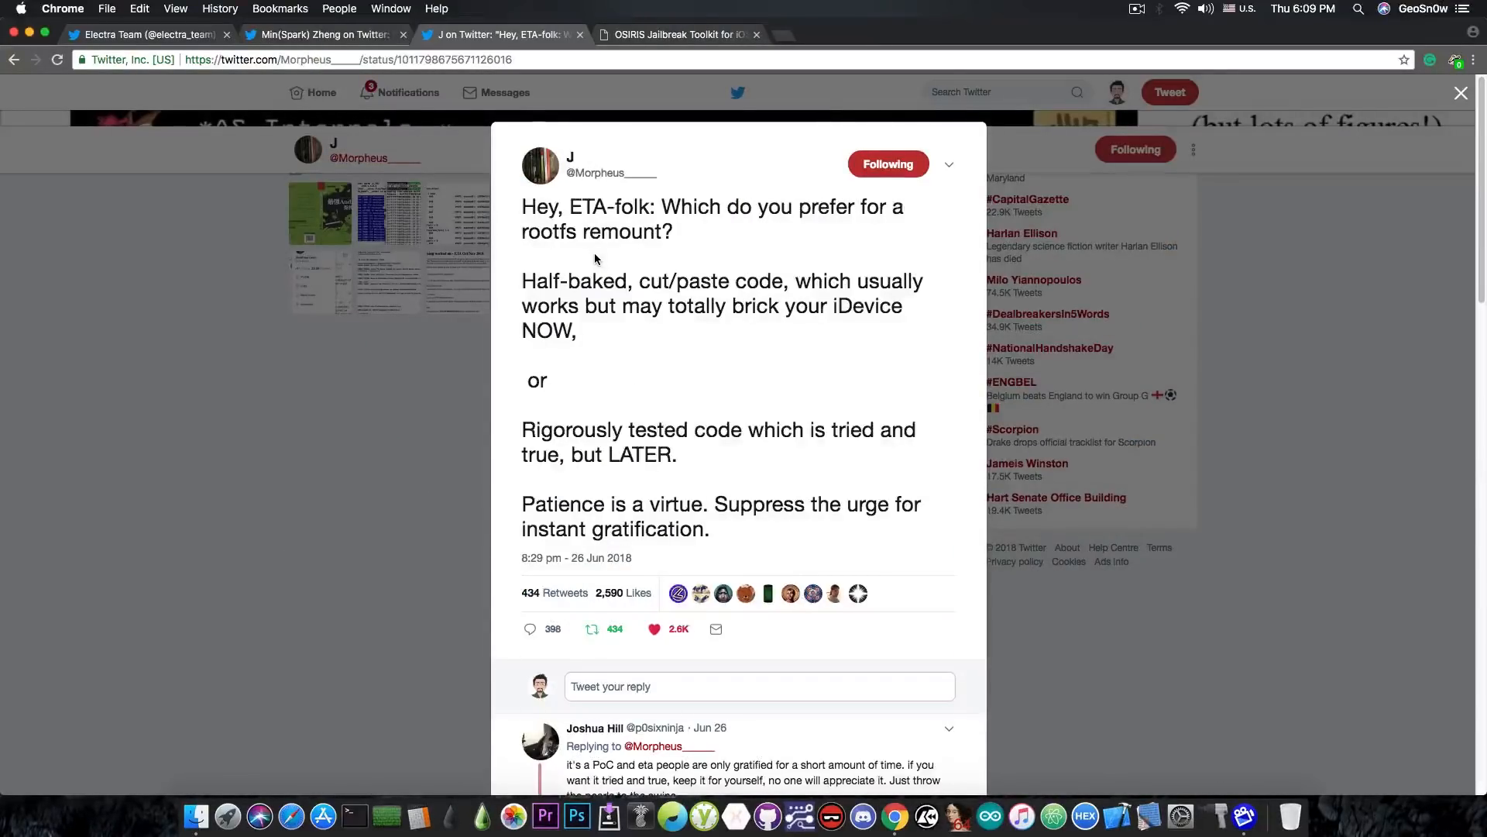
{"action": "left_click", "coordinate": [322, 34]}
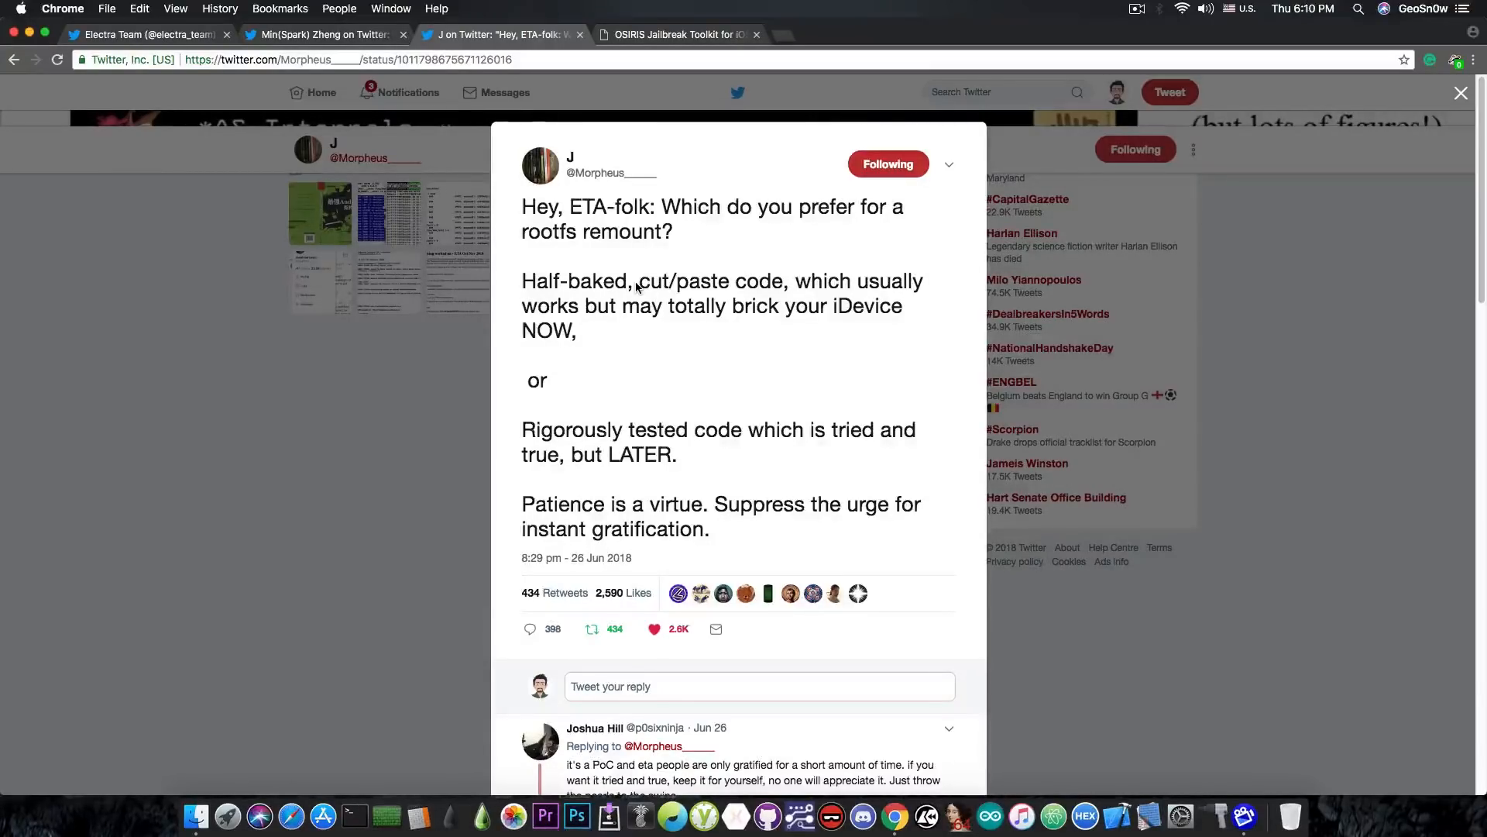
{"action": "mouse_move", "coordinate": [783, 302]}
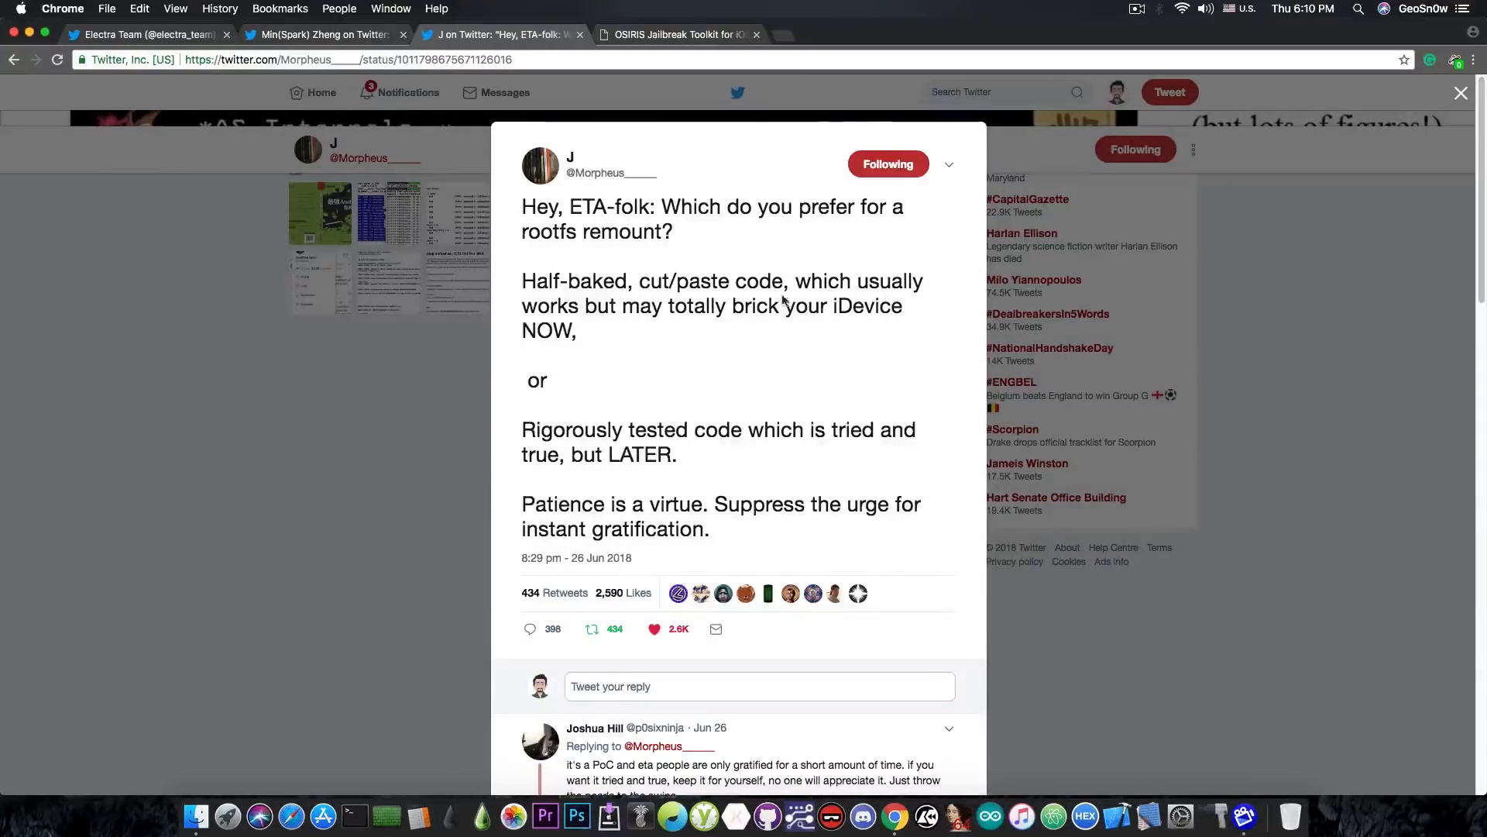
{"action": "mouse_move", "coordinate": [692, 403]}
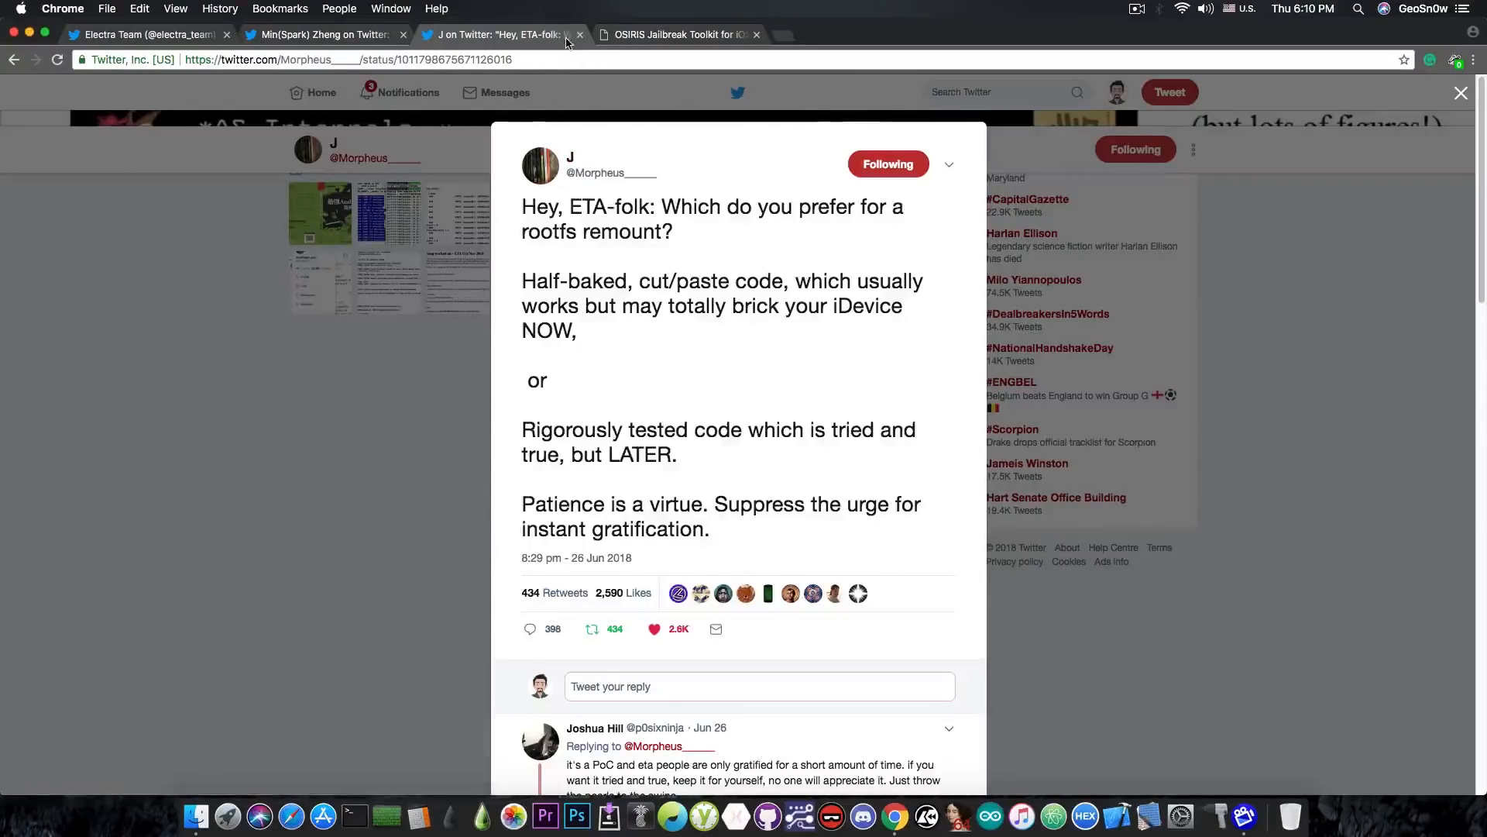
{"action": "mouse_move", "coordinate": [403, 49]}
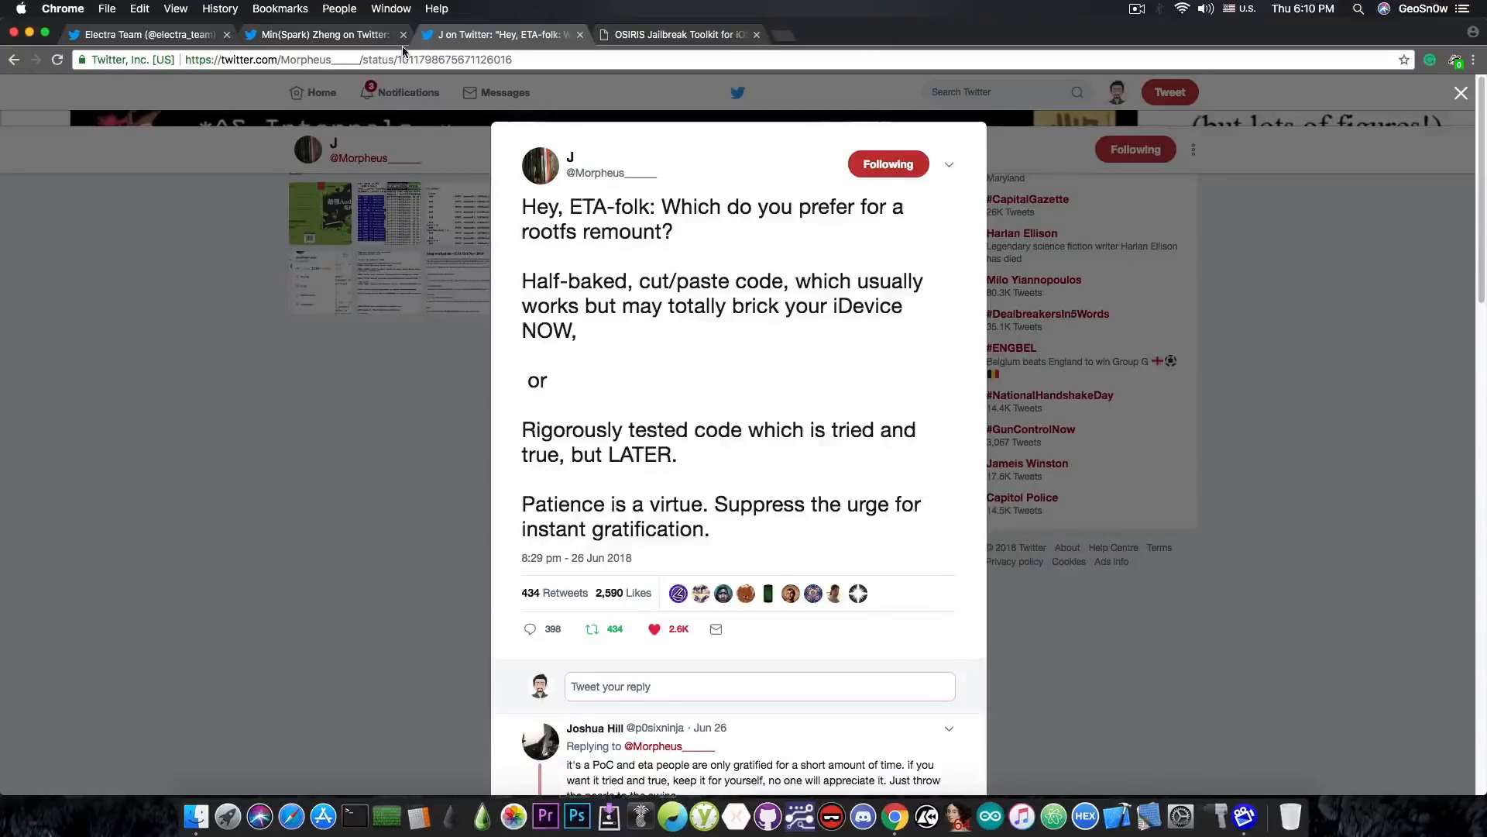
Bring up the Osiris Jailbreak page for 64-bit devices on iOS 11.2–11.3.1
{"action": "left_click", "coordinate": [679, 34]}
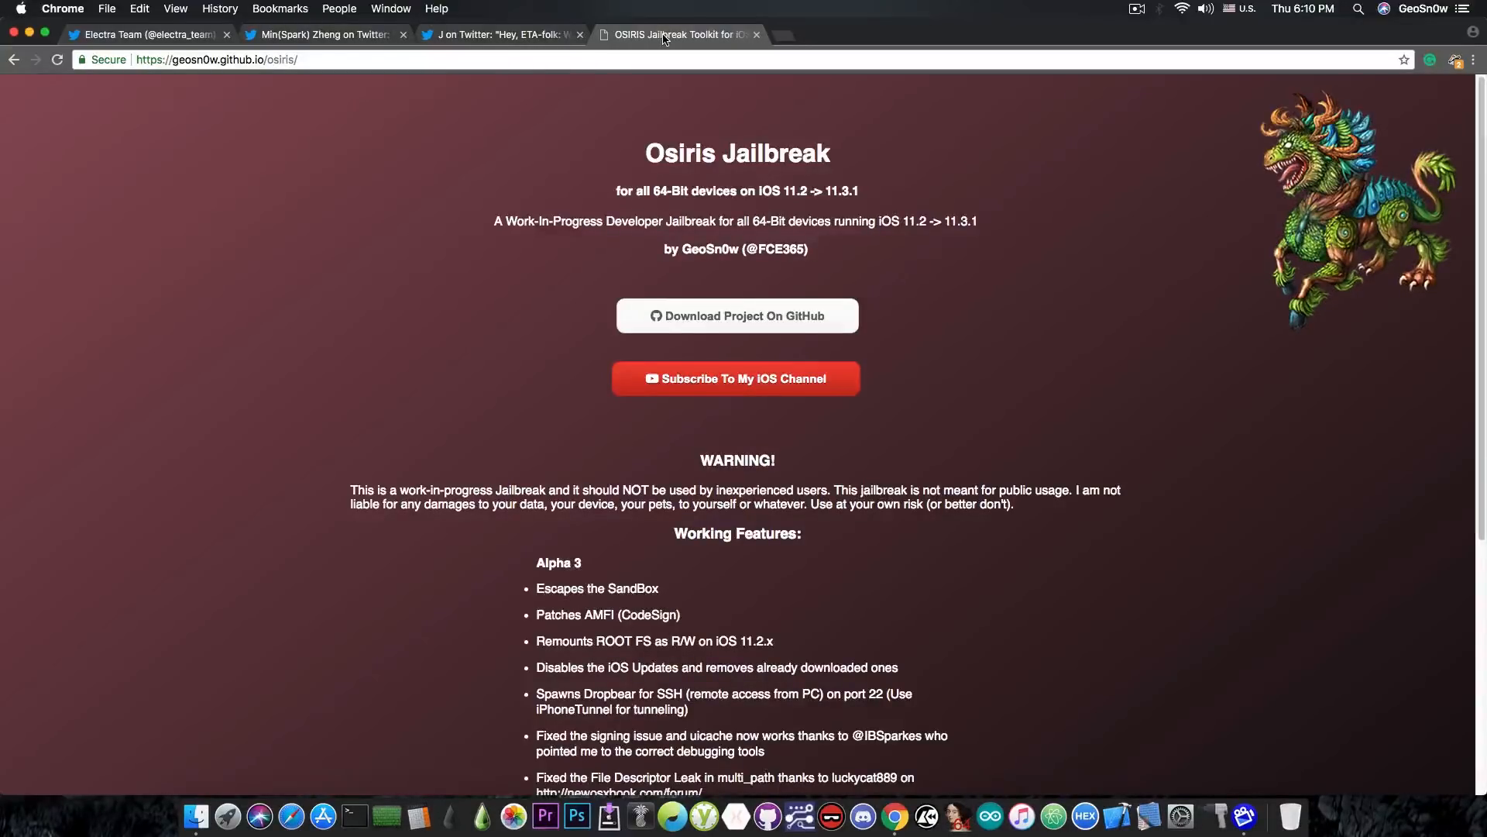
{"action": "mouse_move", "coordinate": [584, 558]}
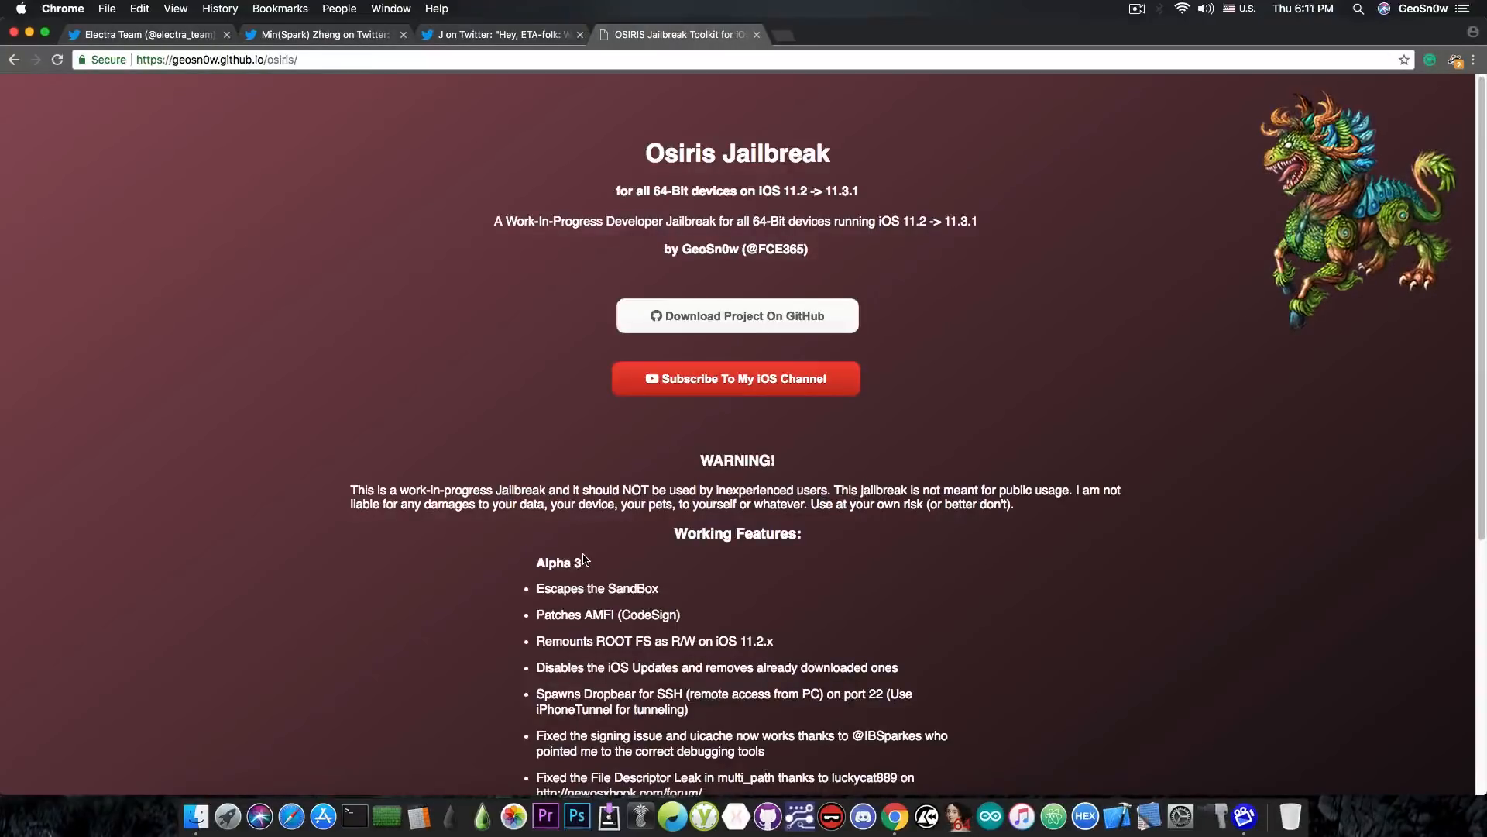
{"action": "mouse_move", "coordinate": [584, 557]}
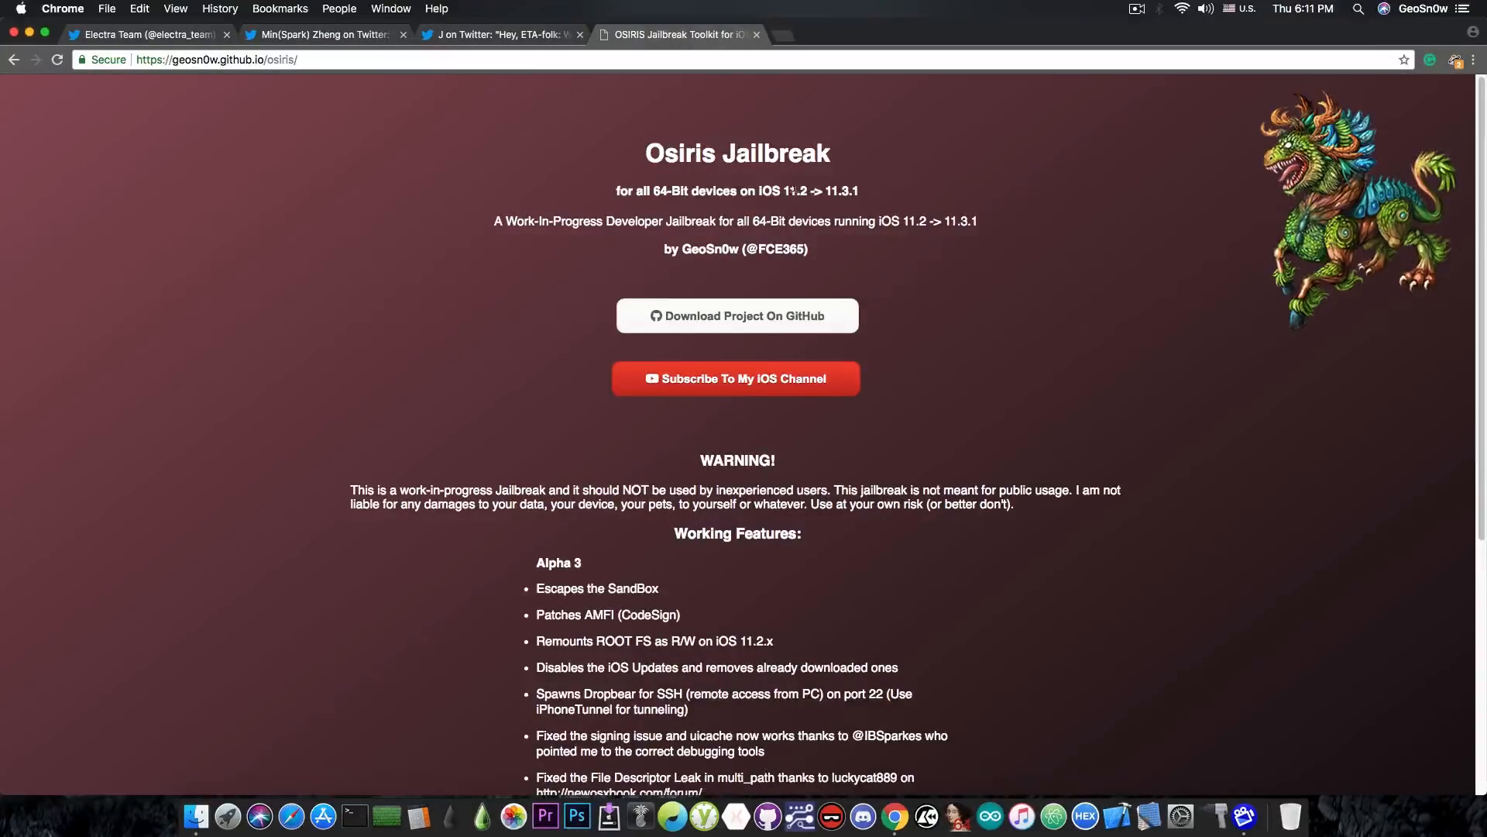
{"action": "mouse_move", "coordinate": [794, 206]}
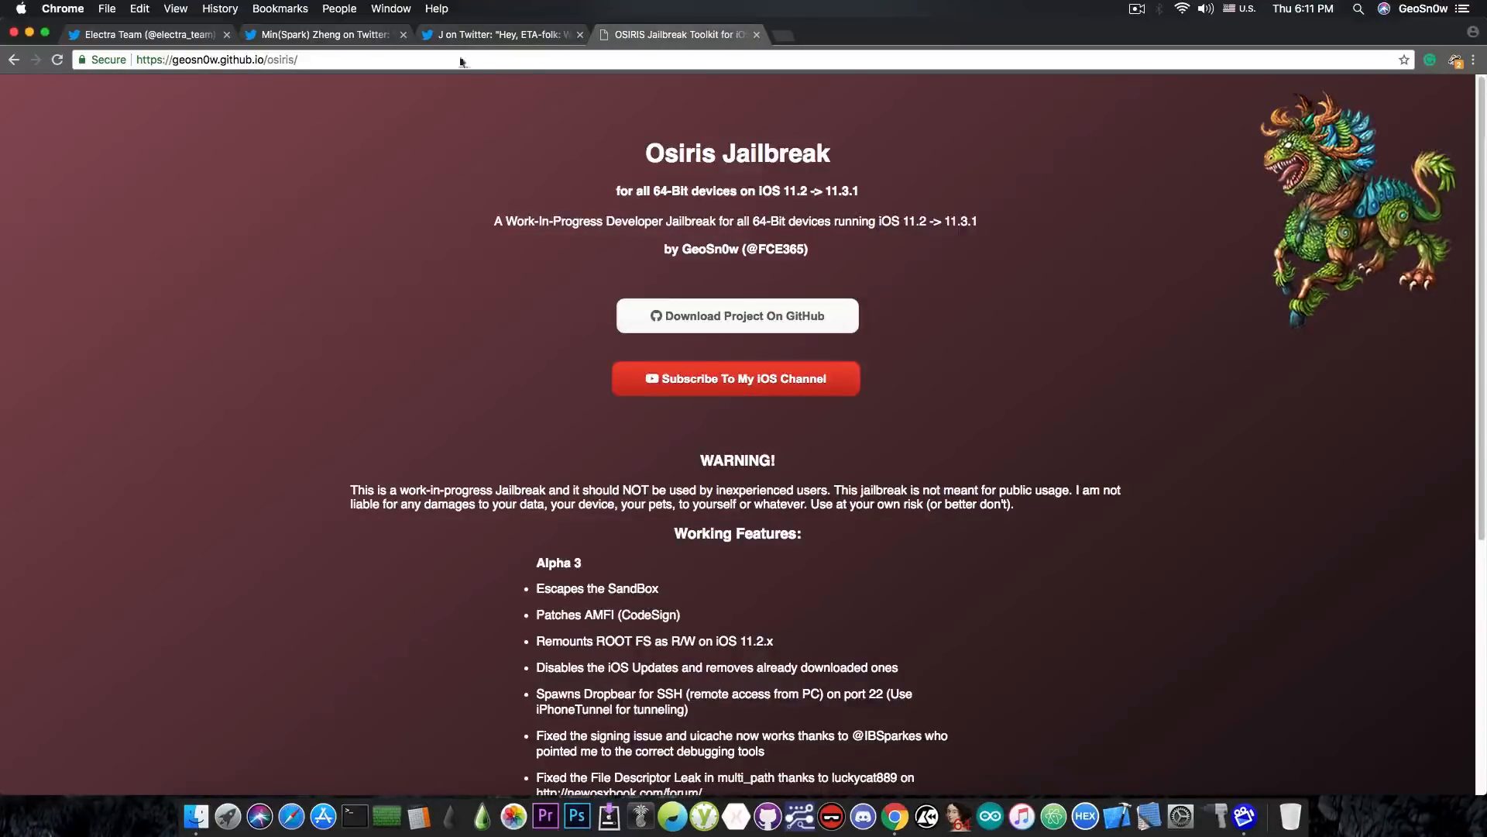
Revisit the Electra Team profile and Osiris page, then close the Chrome window
{"action": "left_click", "coordinate": [143, 34]}
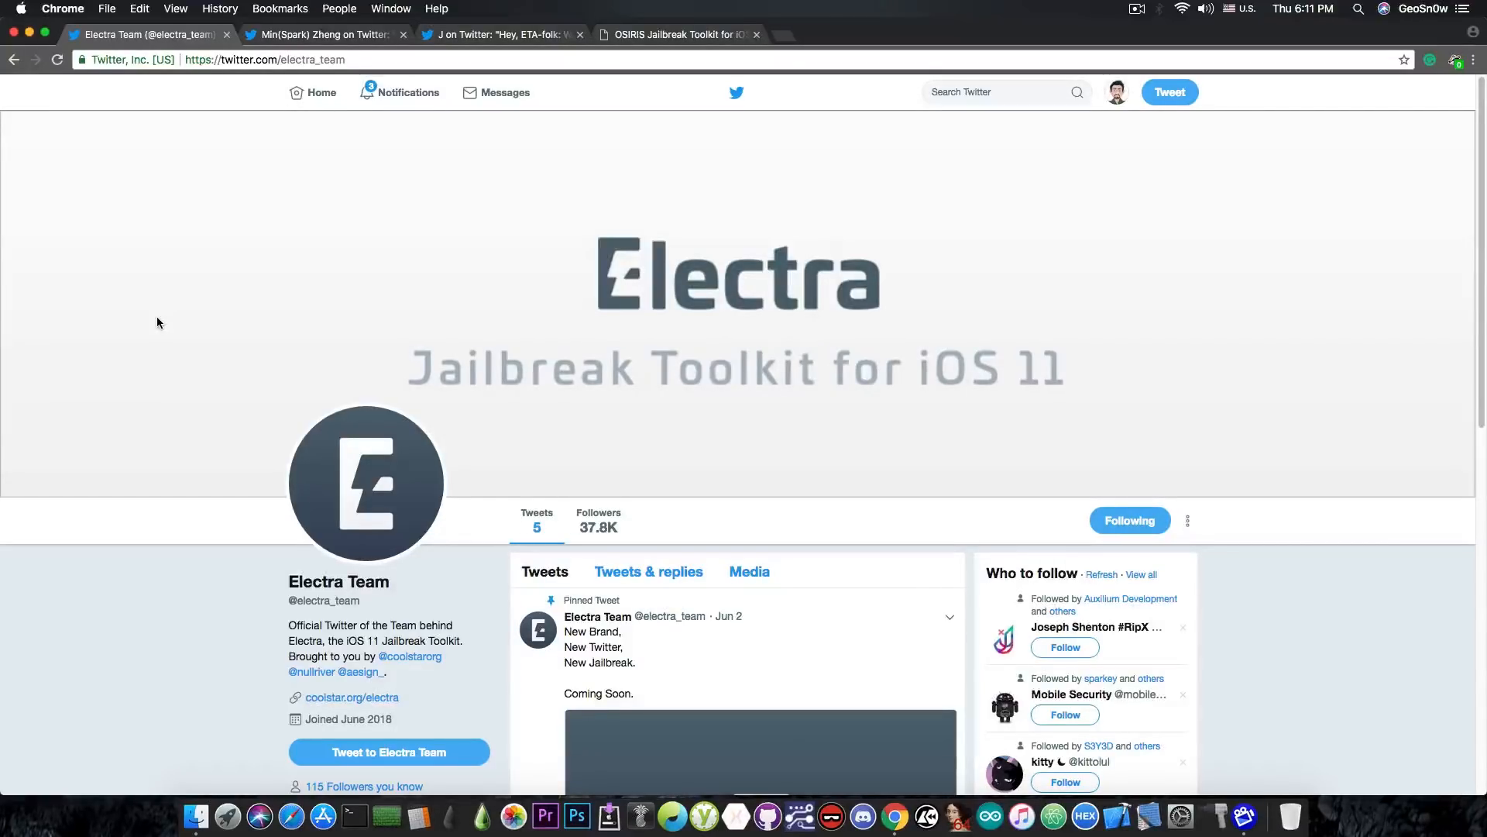
{"action": "left_click", "coordinate": [673, 34]}
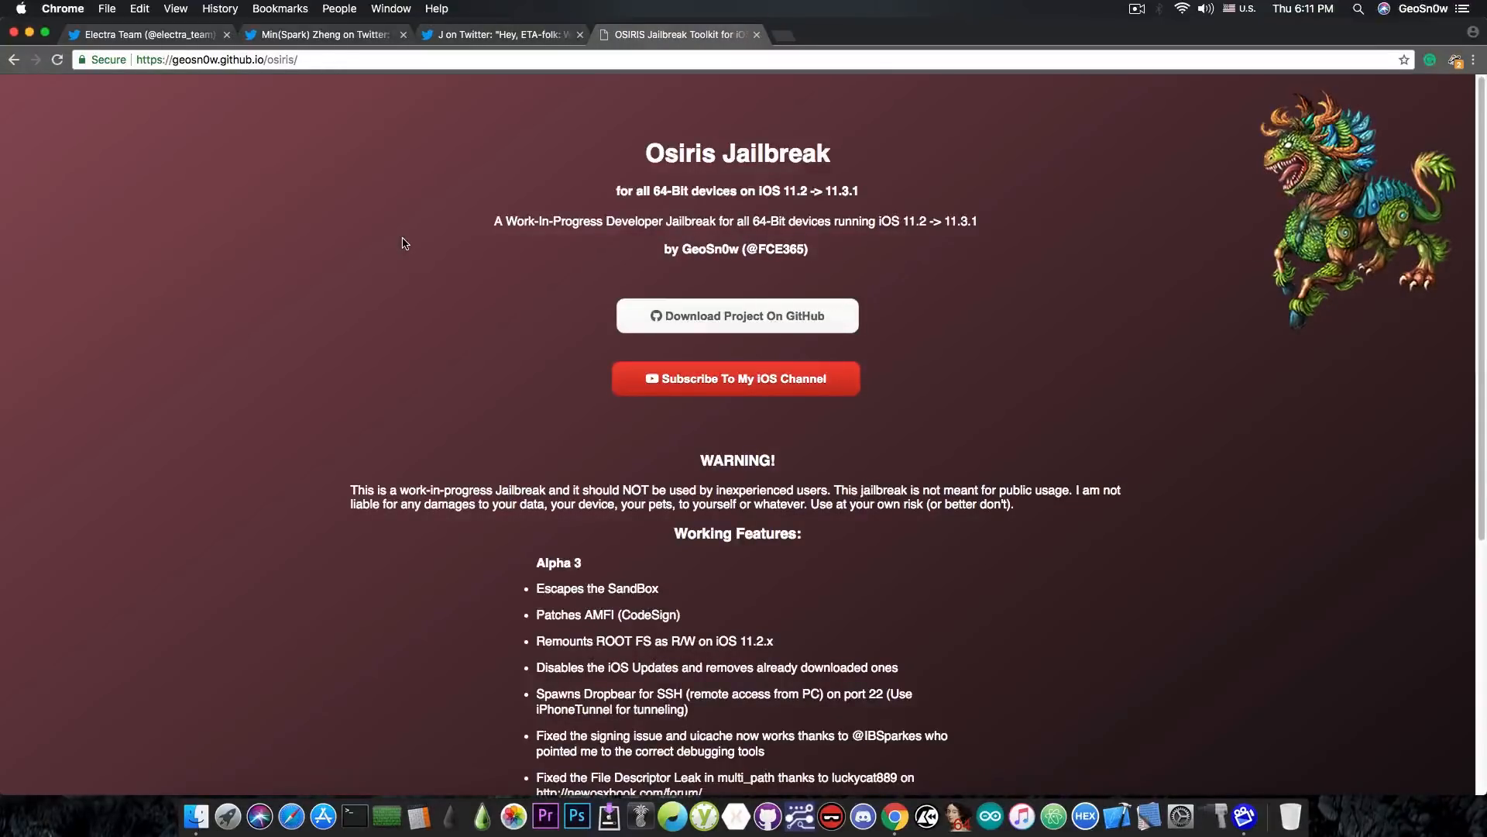
{"action": "mouse_move", "coordinate": [744, 130]}
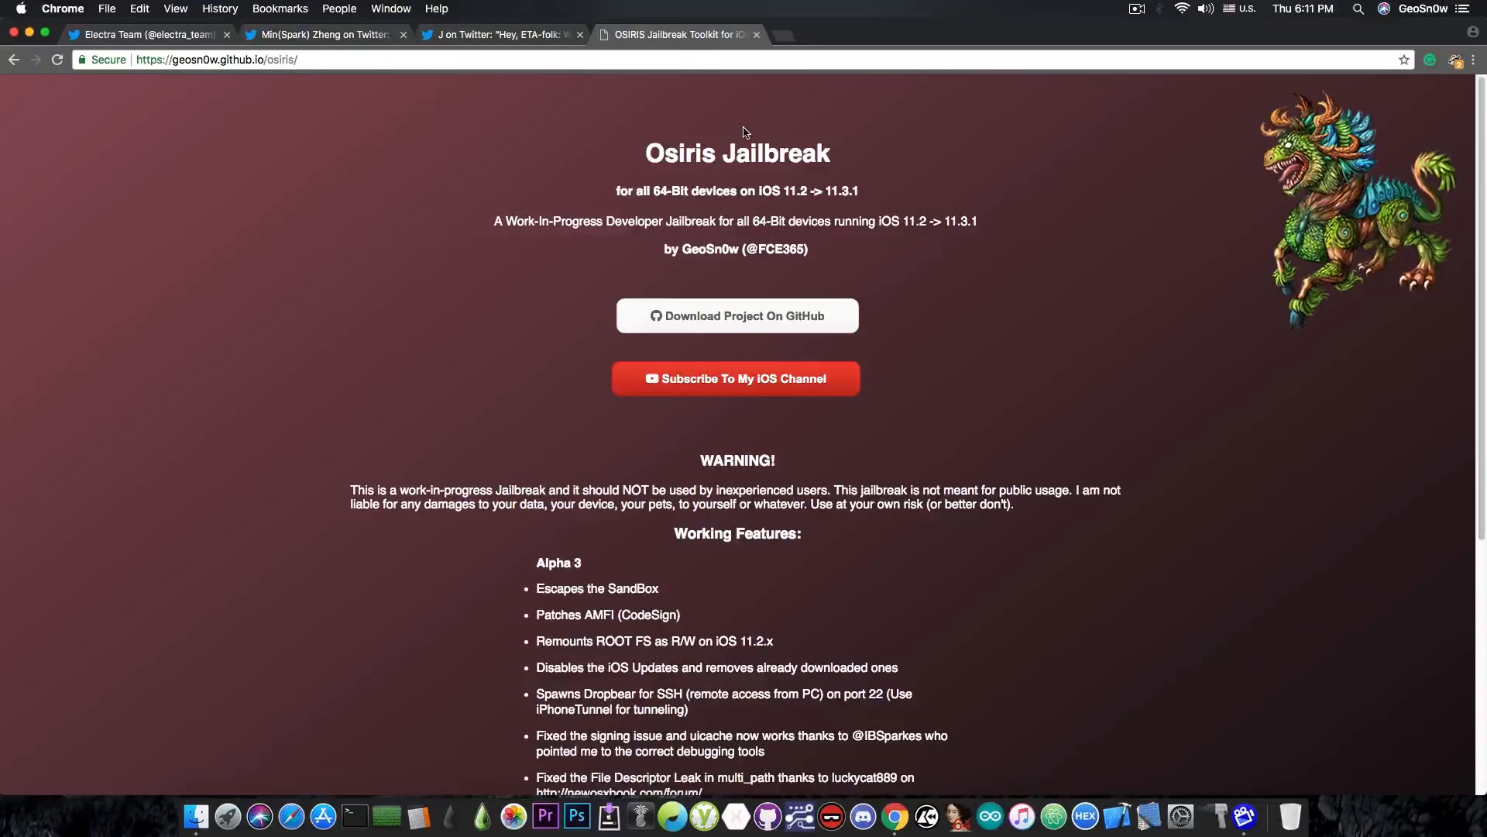
{"action": "mouse_move", "coordinate": [36, 38]}
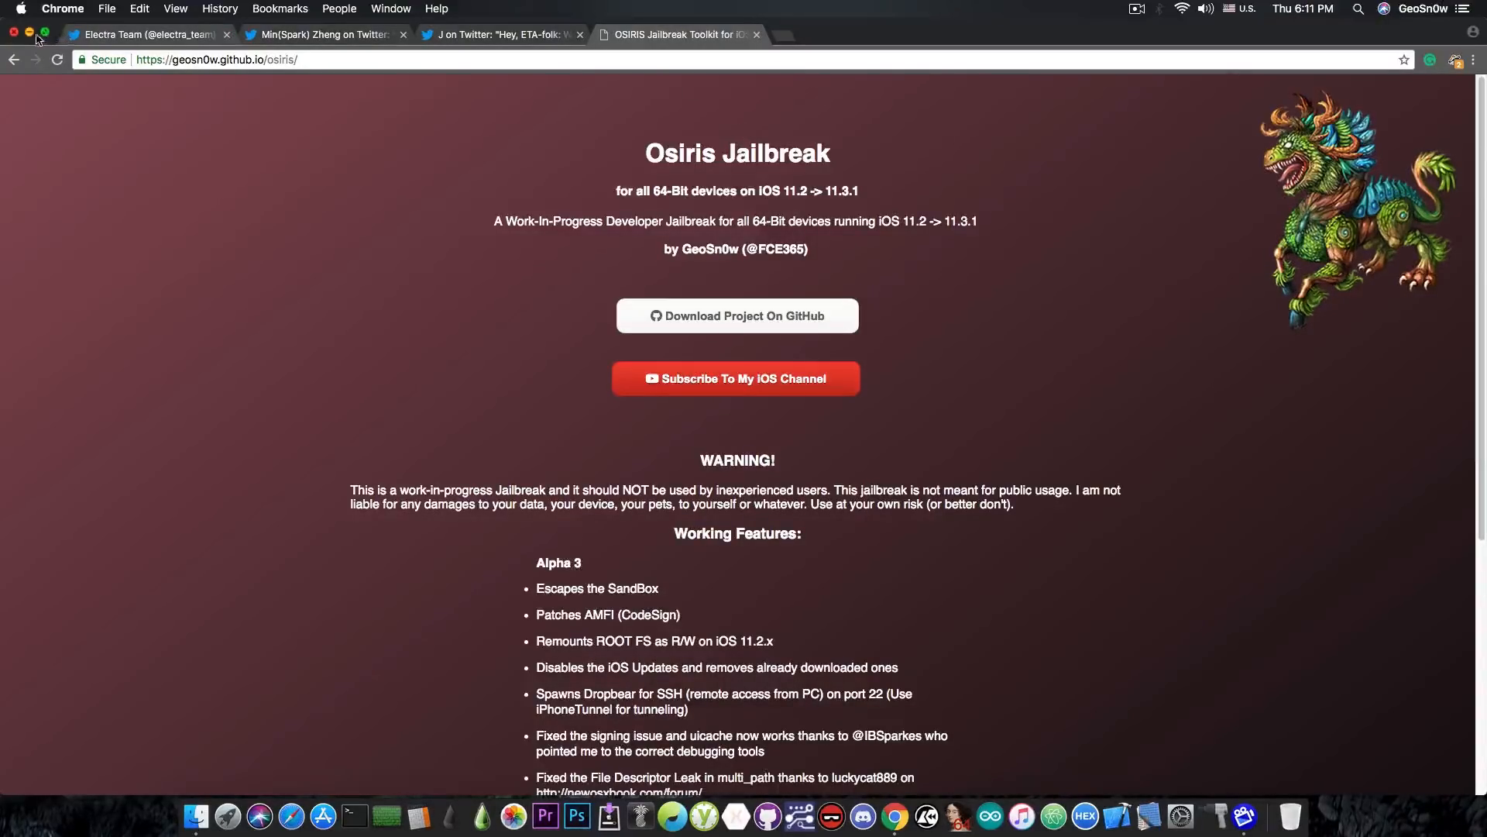
{"action": "left_click", "coordinate": [28, 32]}
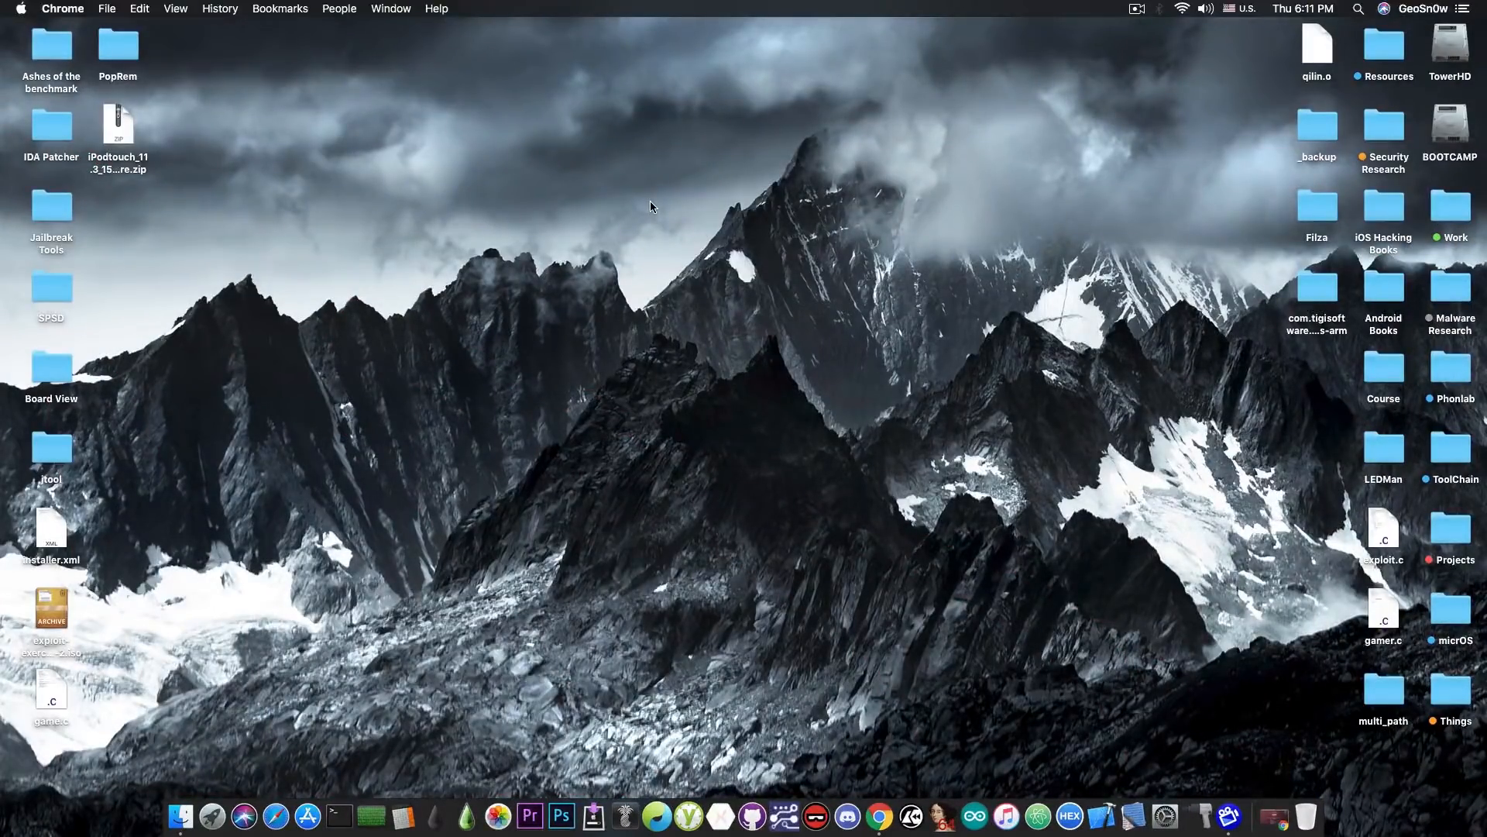